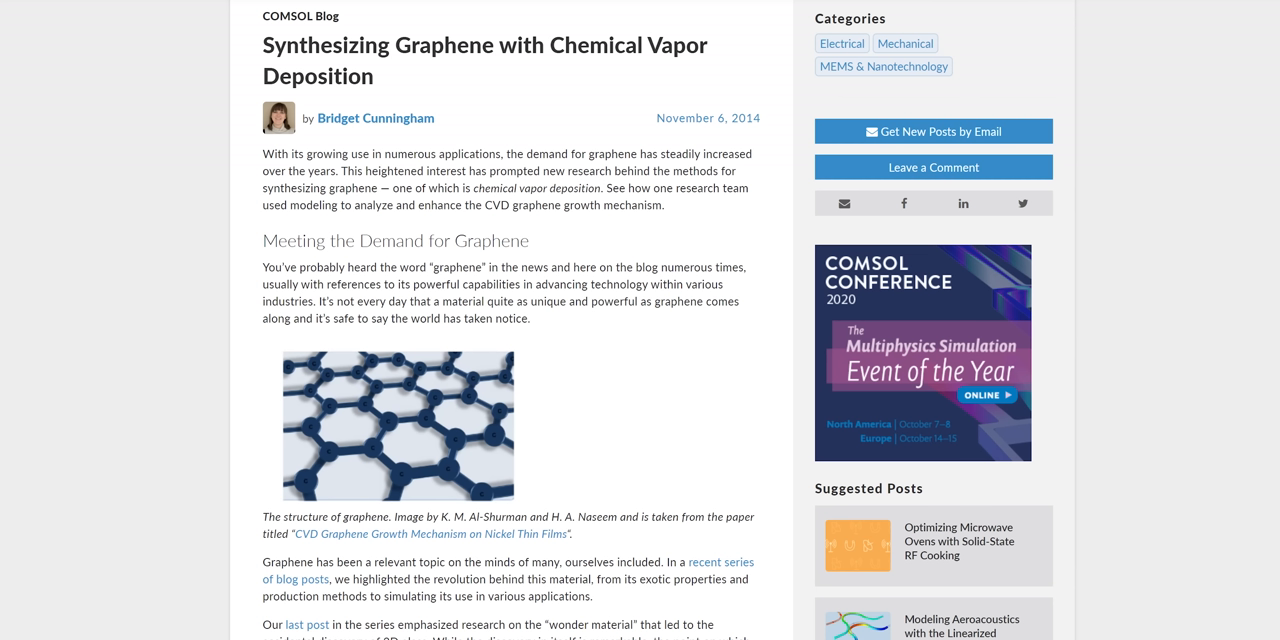
{"action": "scroll", "scroll_direction": "down", "scroll_amount": 3}
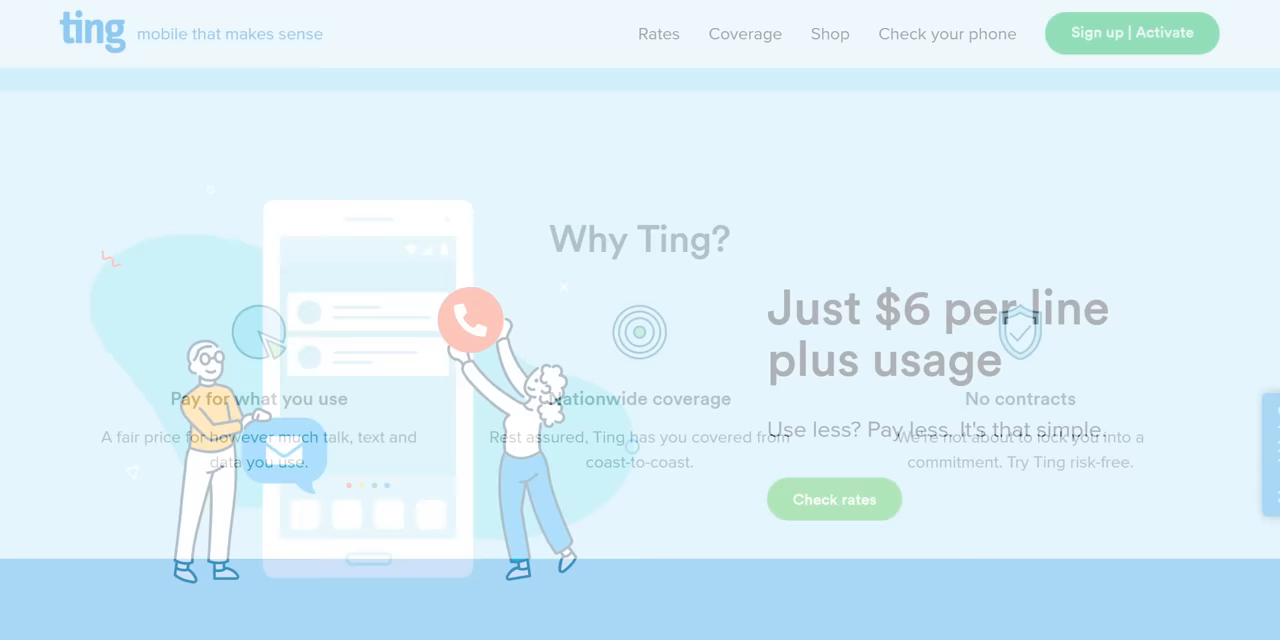
{"action": "scroll", "scroll_direction": "down", "scroll_amount": 3}
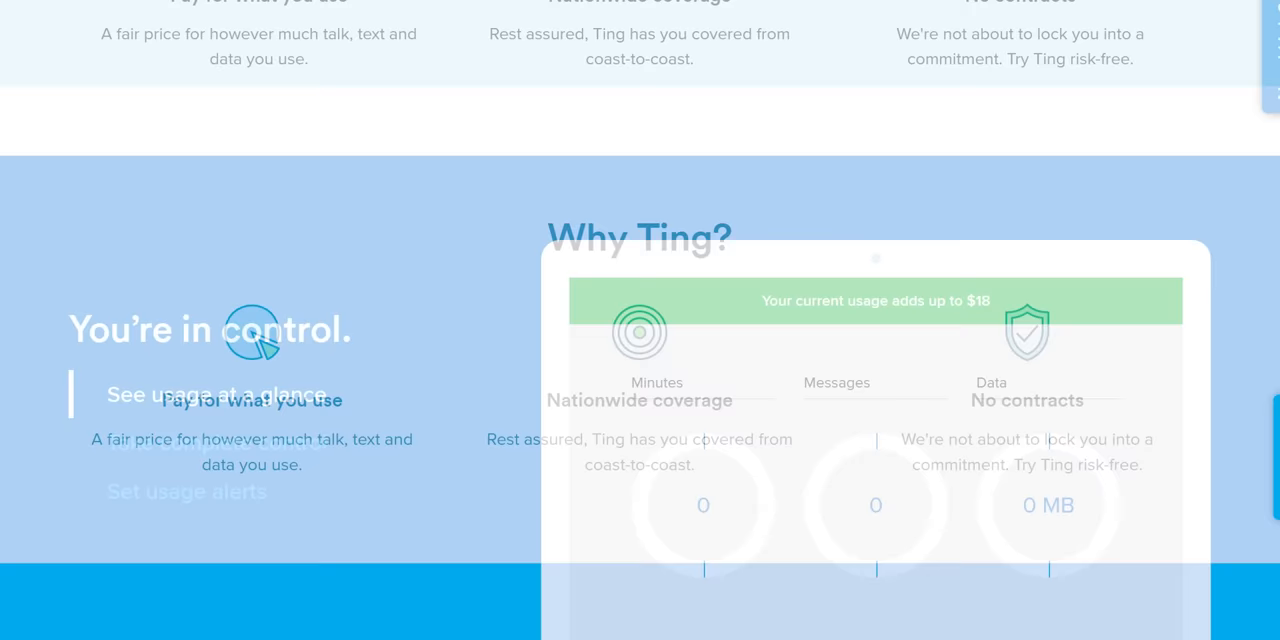